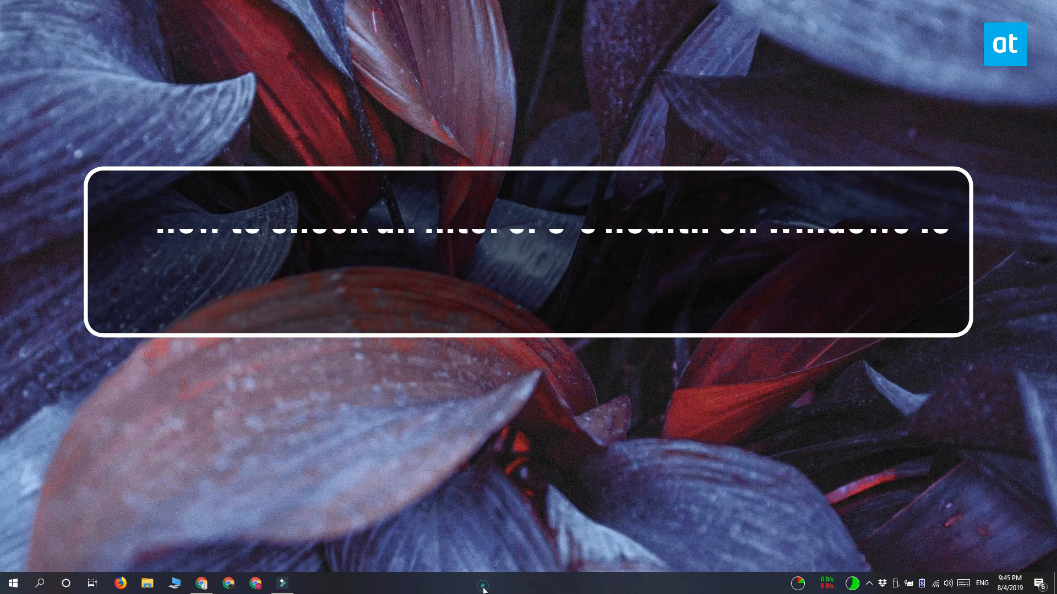
Check the processor model and CPU usage in Task Manager's Performance view, then close it.
click(482, 584)
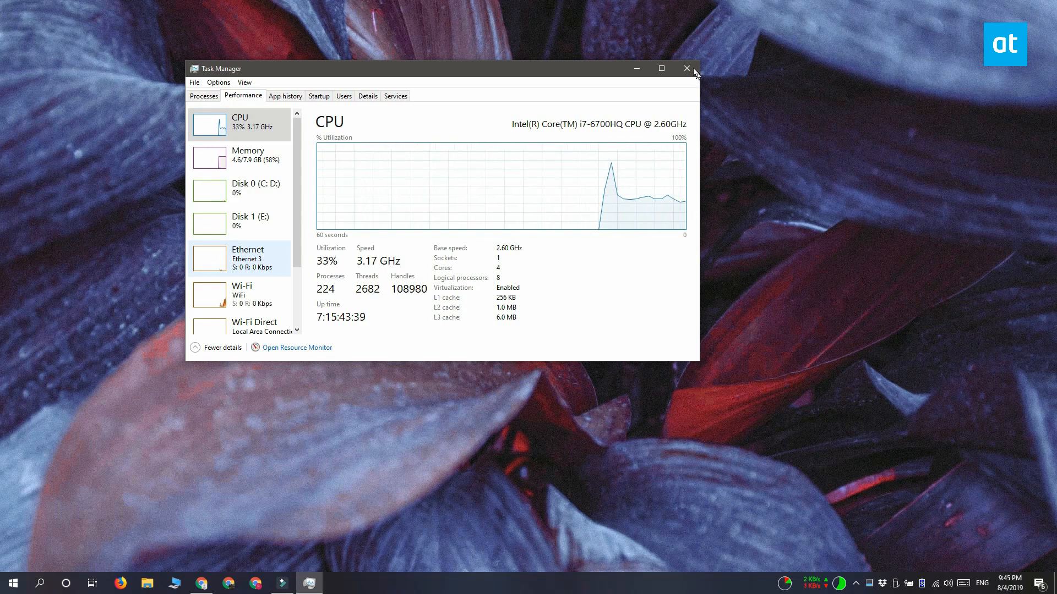
click(685, 68)
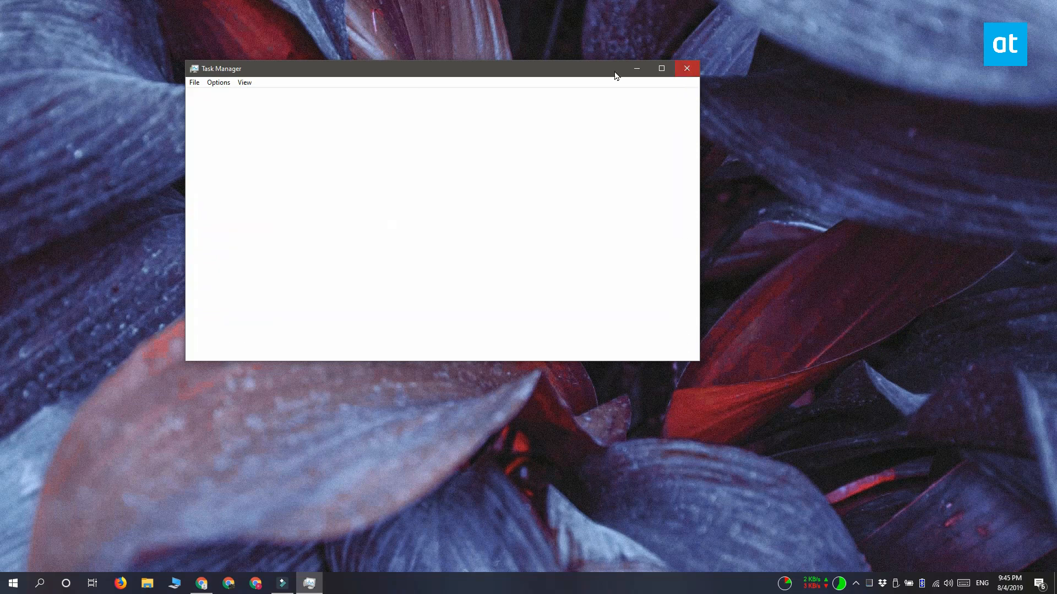
Download IPDT_Installer 64bit.exe from Intel's page and accept the license agreement.
click(201, 584)
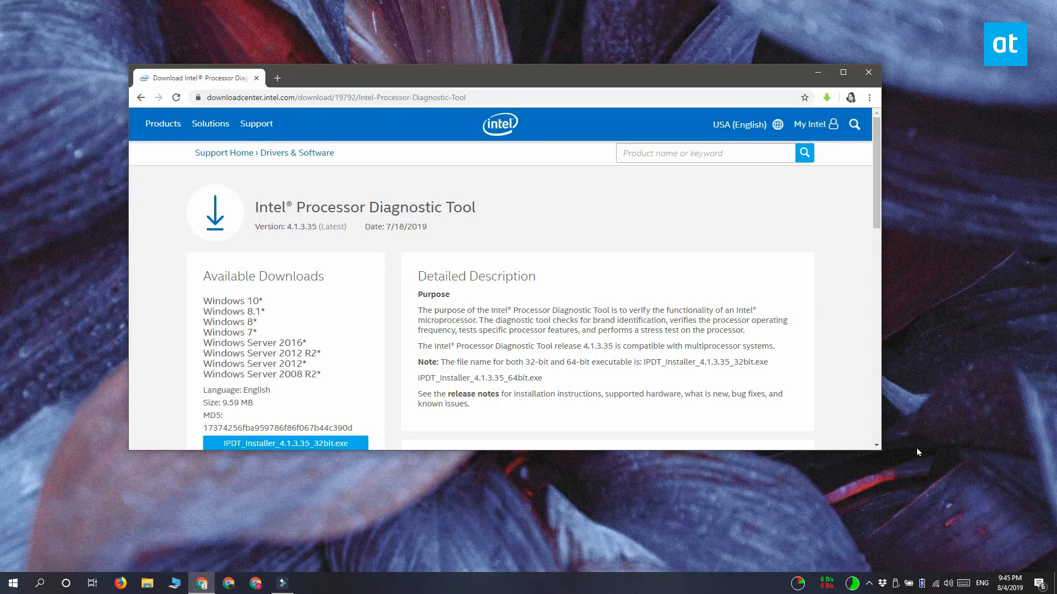
scroll(down, 3)
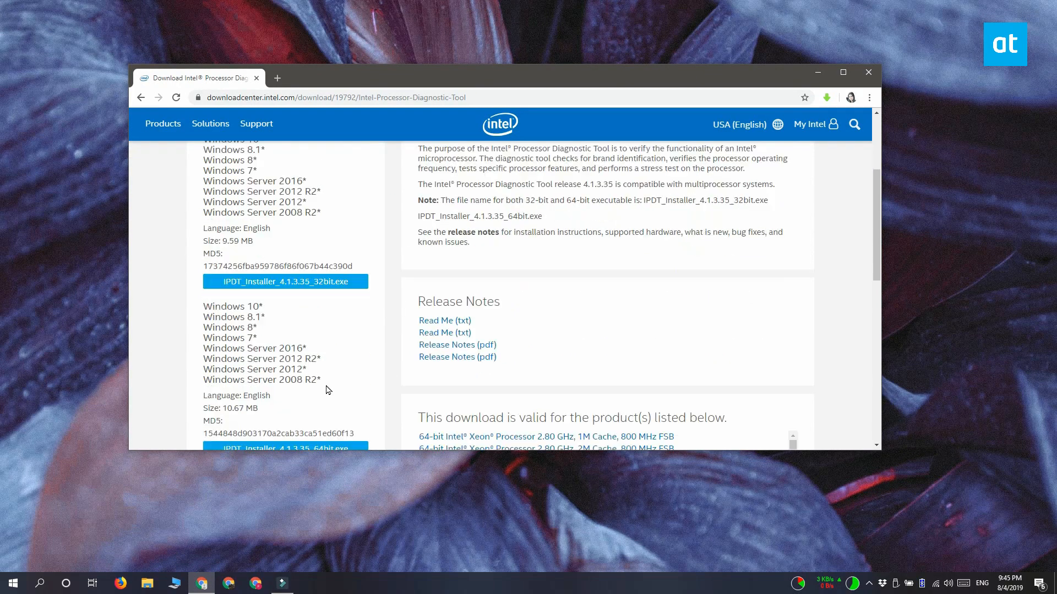
scroll(down, 3)
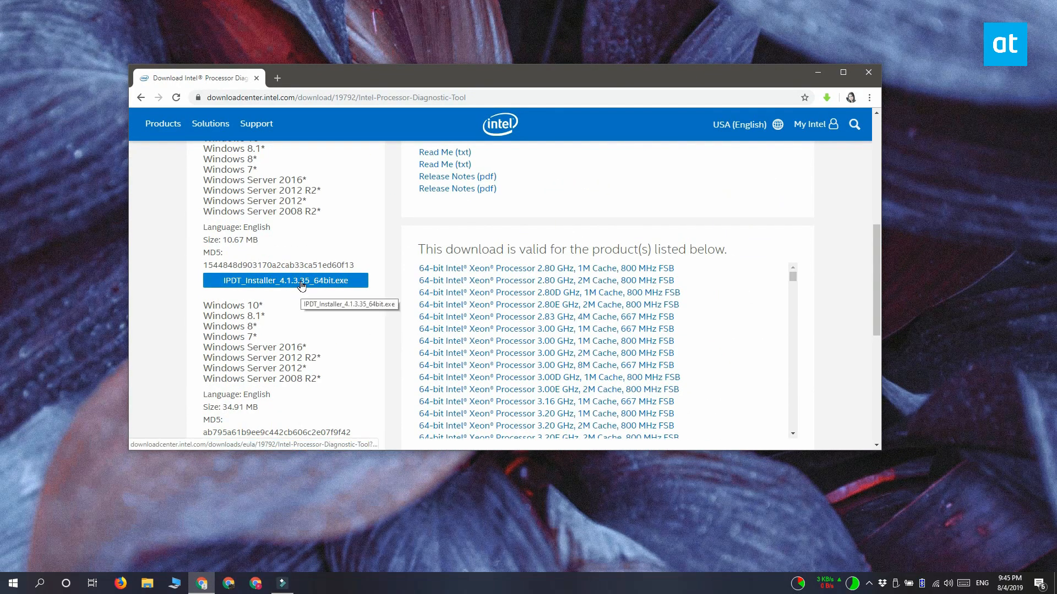
click(286, 280)
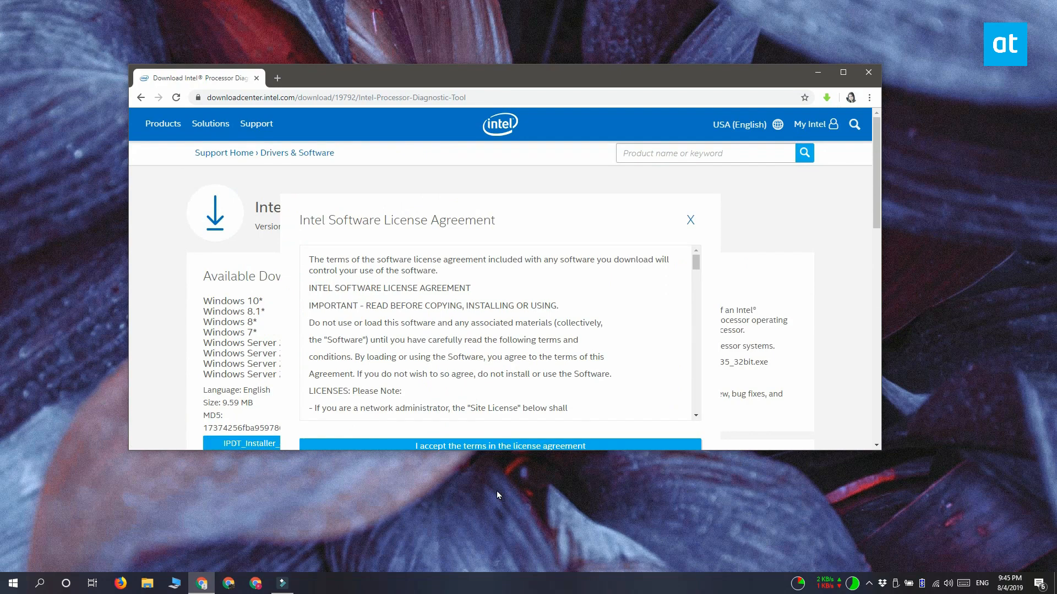
click(499, 446)
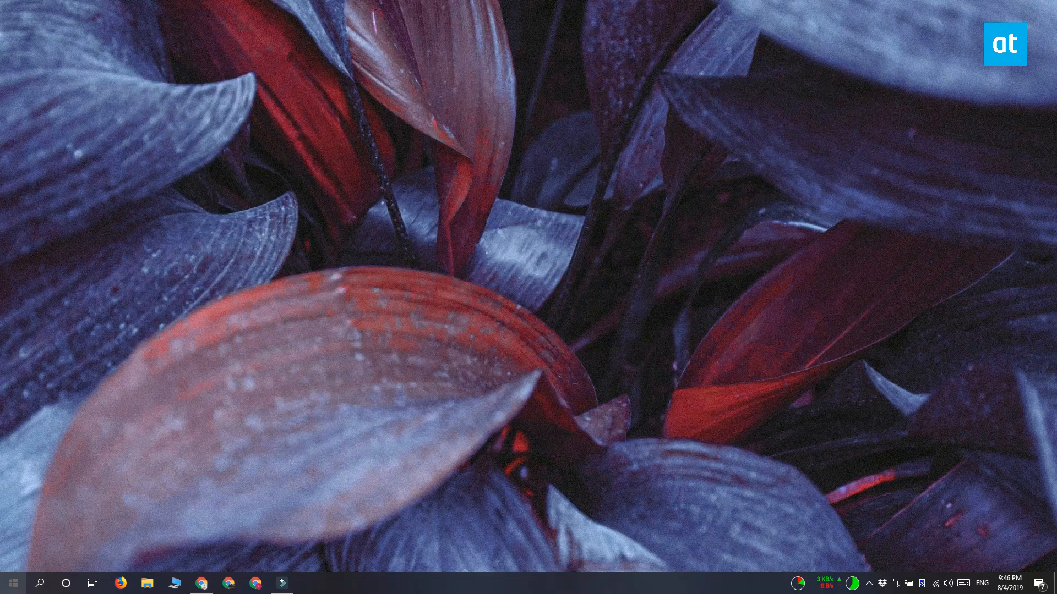
Search Start for 'intel' and launch Intel Processor Diagnostic Tool 64bit.
click(11, 583)
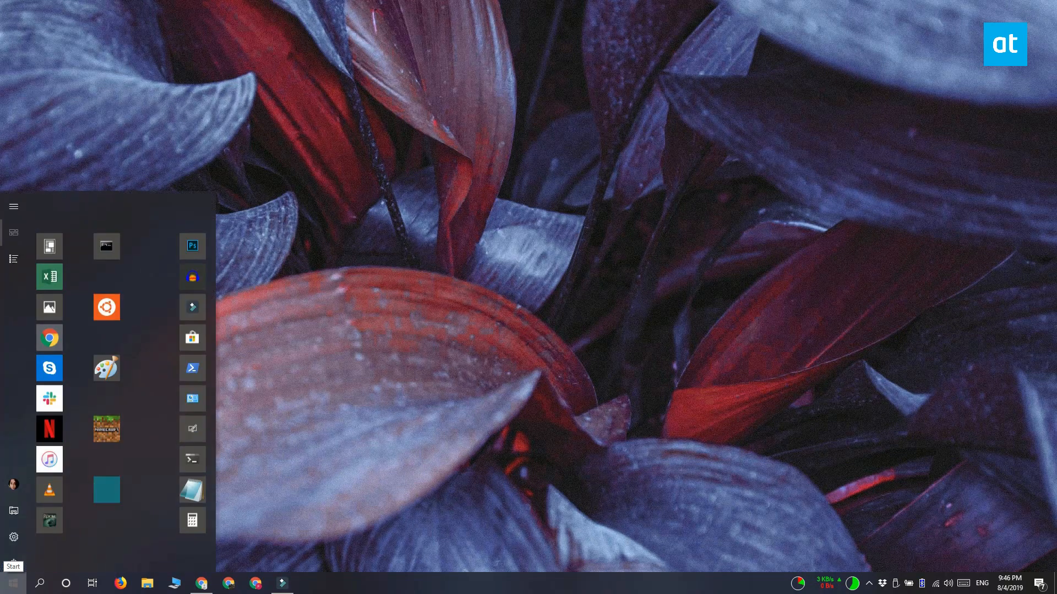
text(intel)
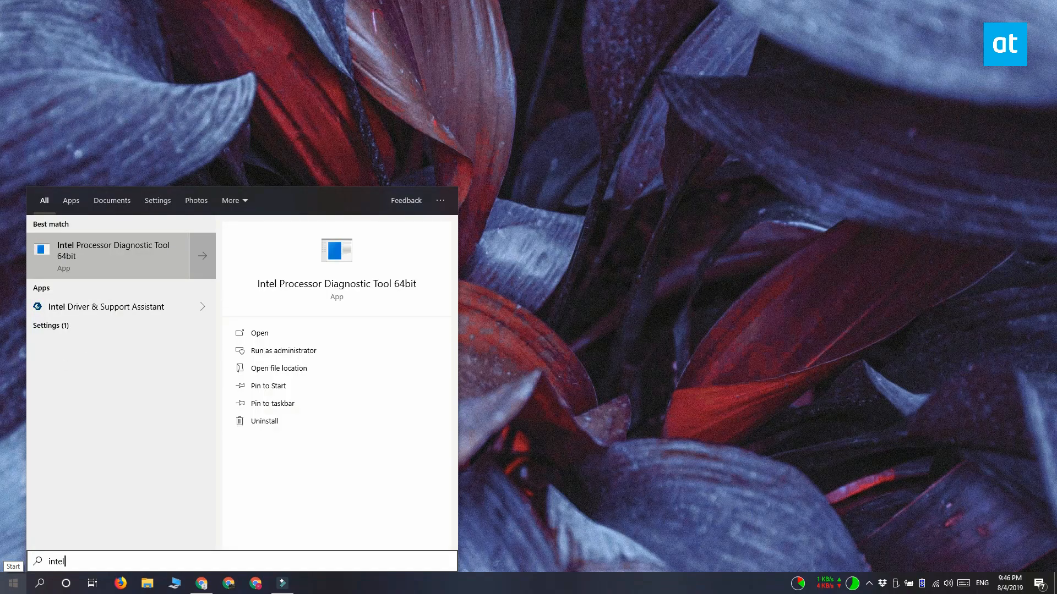
click(258, 332)
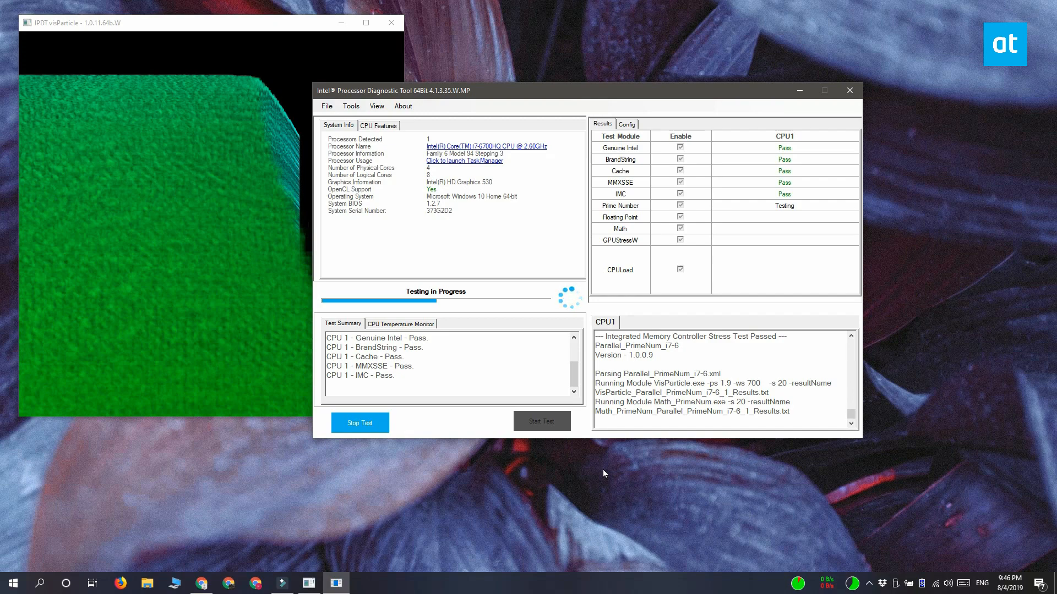
mouse_move(804, 507)
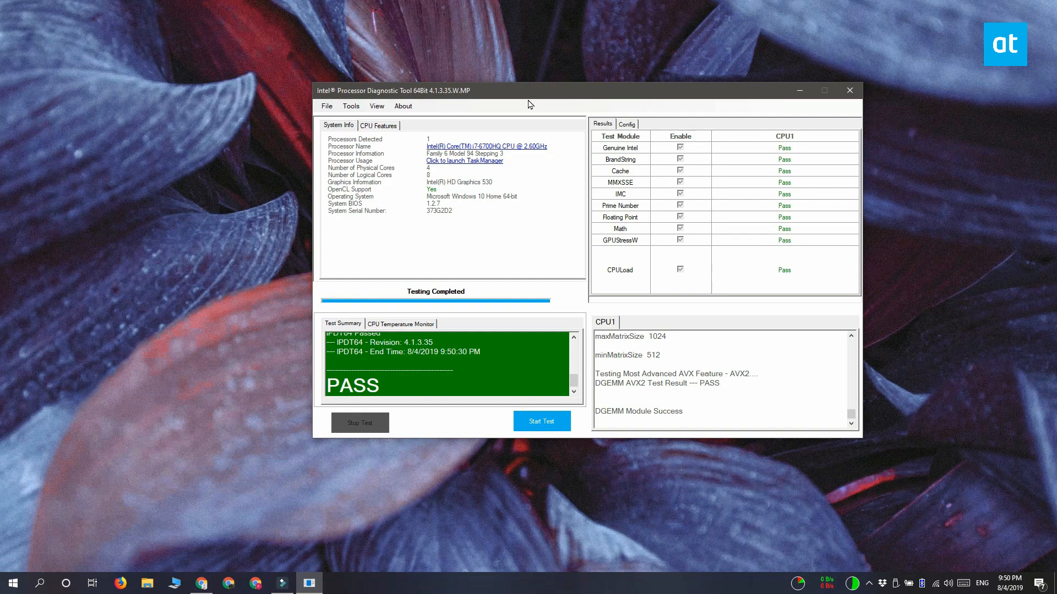
click(350, 105)
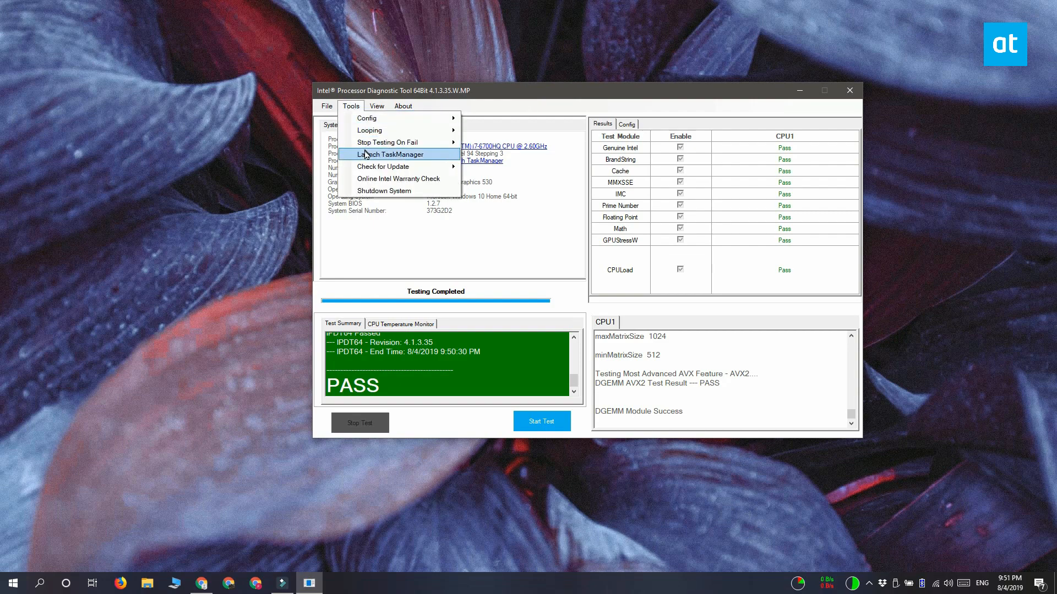
mouse_move(389, 142)
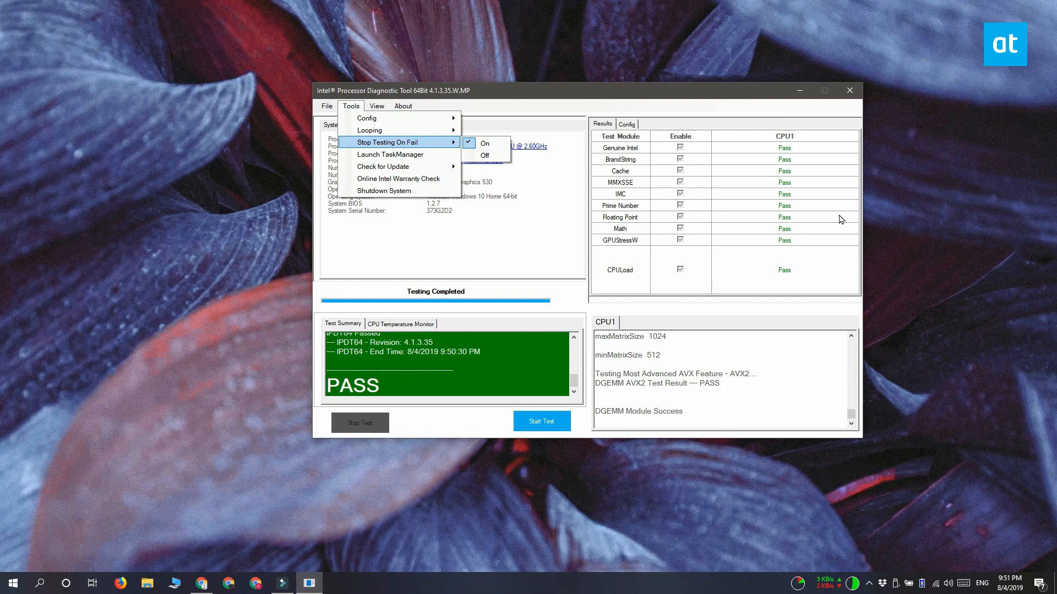
click(48, 304)
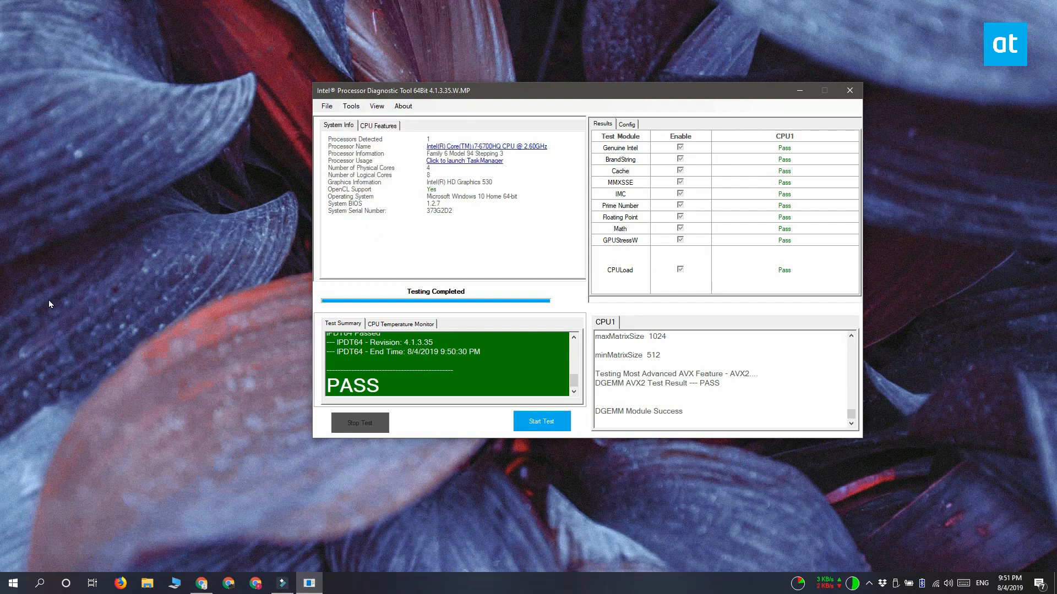